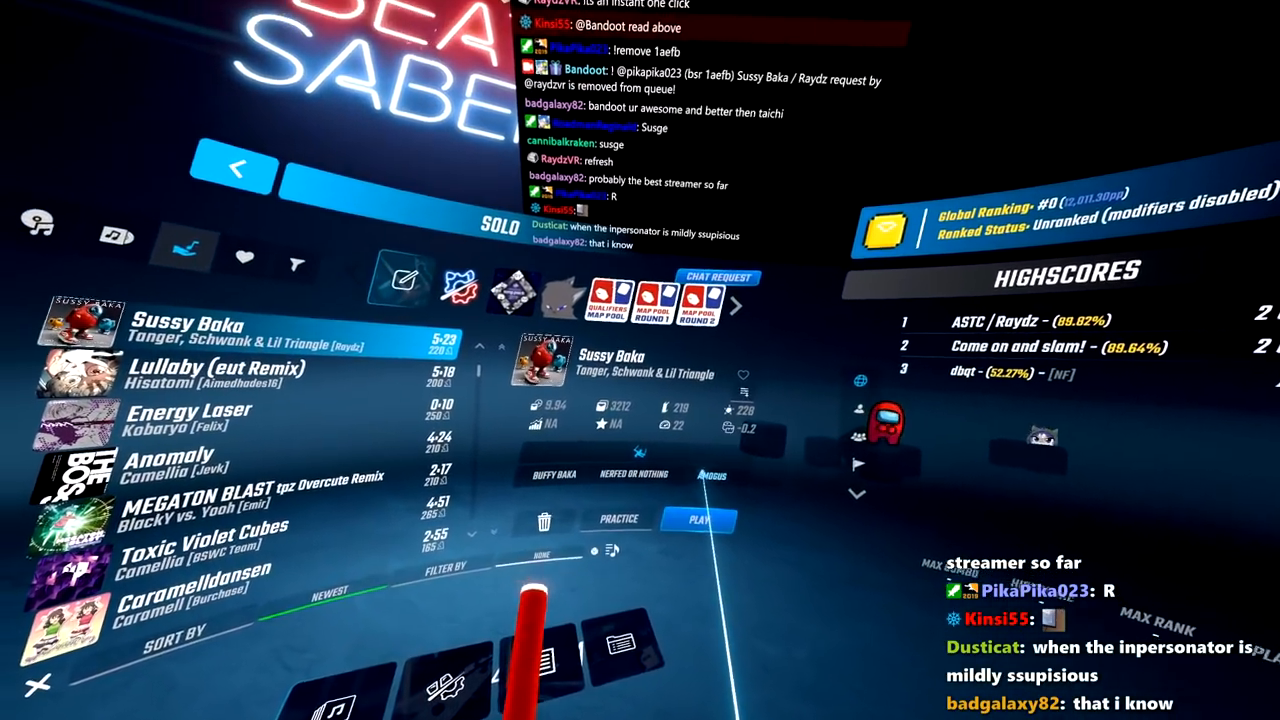
left_click(699, 519)
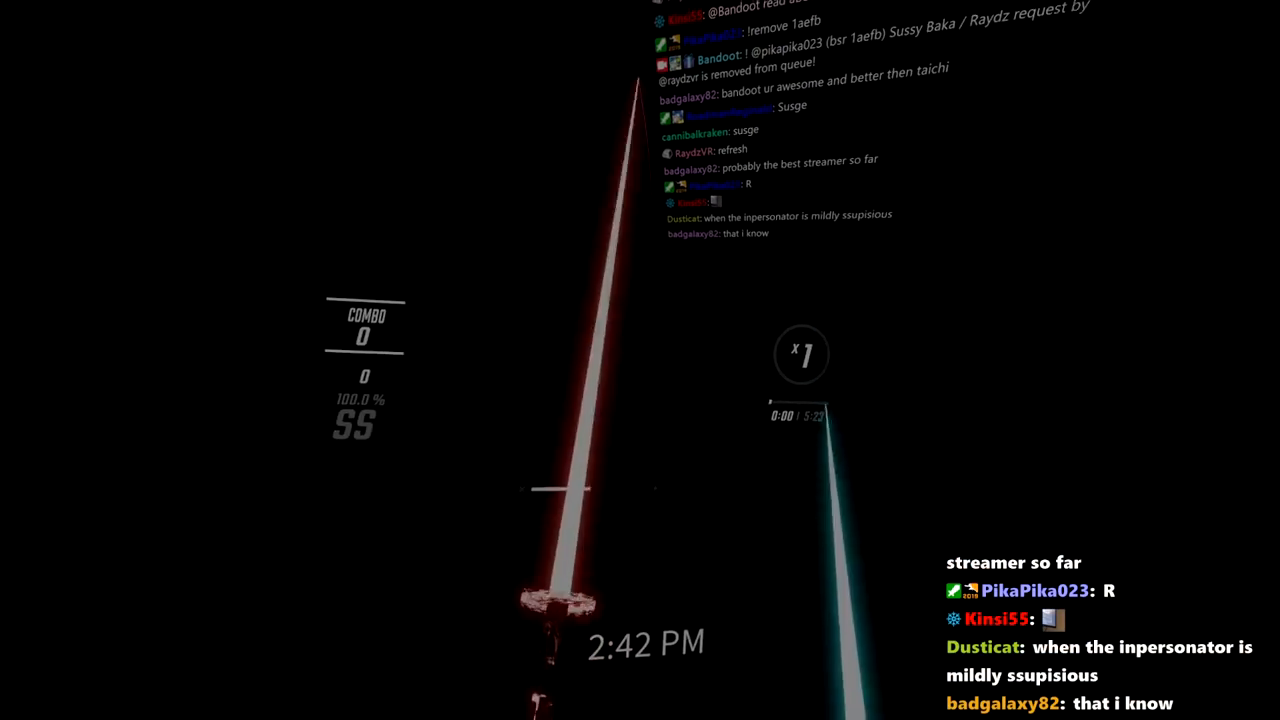